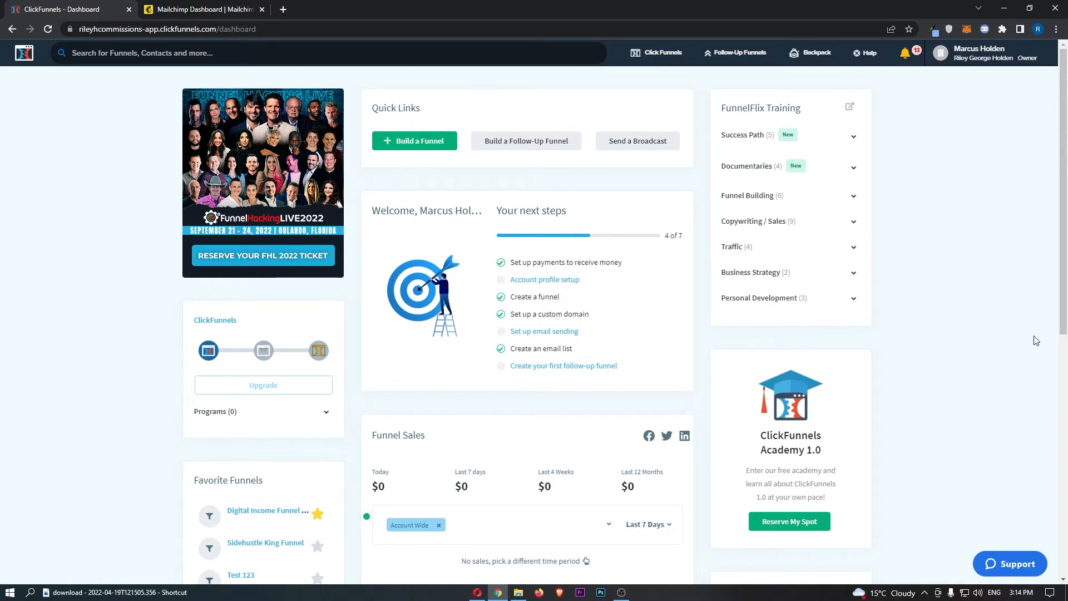
pyautogui.moveTo(919, 142)
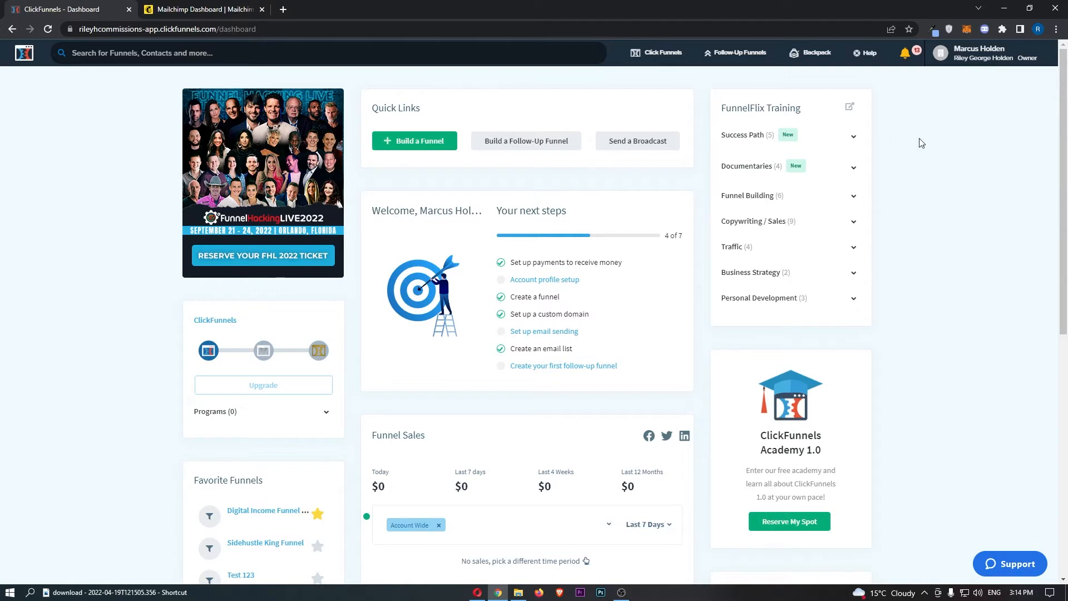
# Choose the personal account from the profile menu at the top right.
pyautogui.click(983, 54)
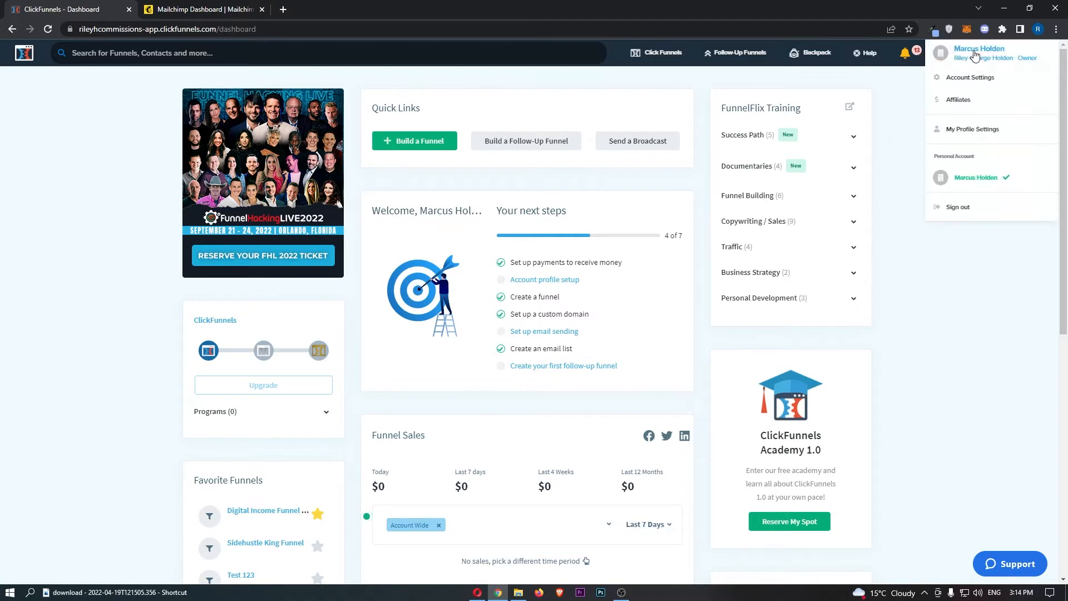
pyautogui.moveTo(963, 177)
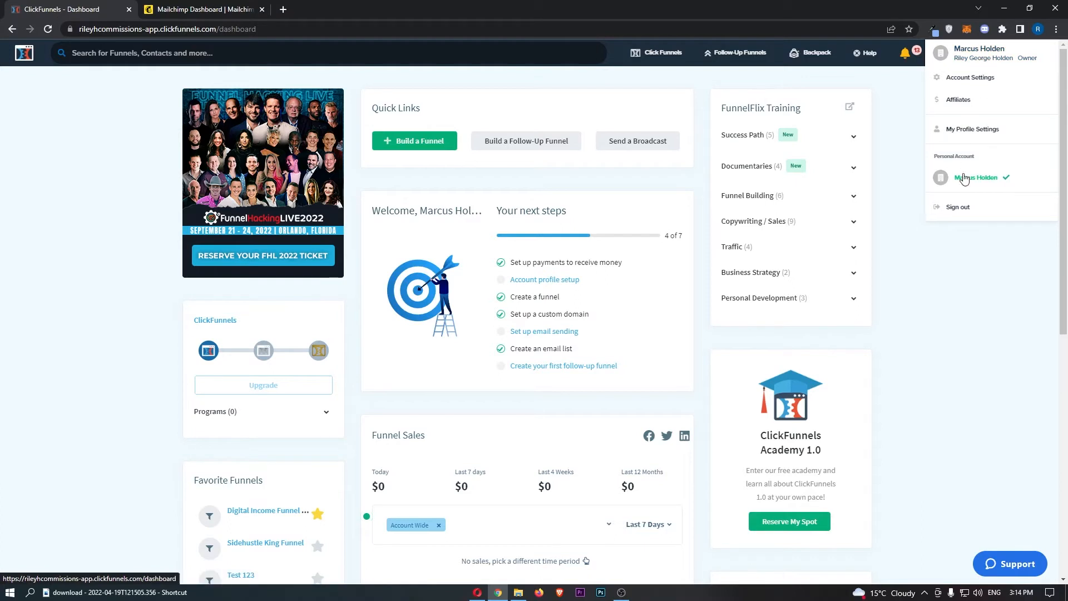
pyautogui.click(969, 77)
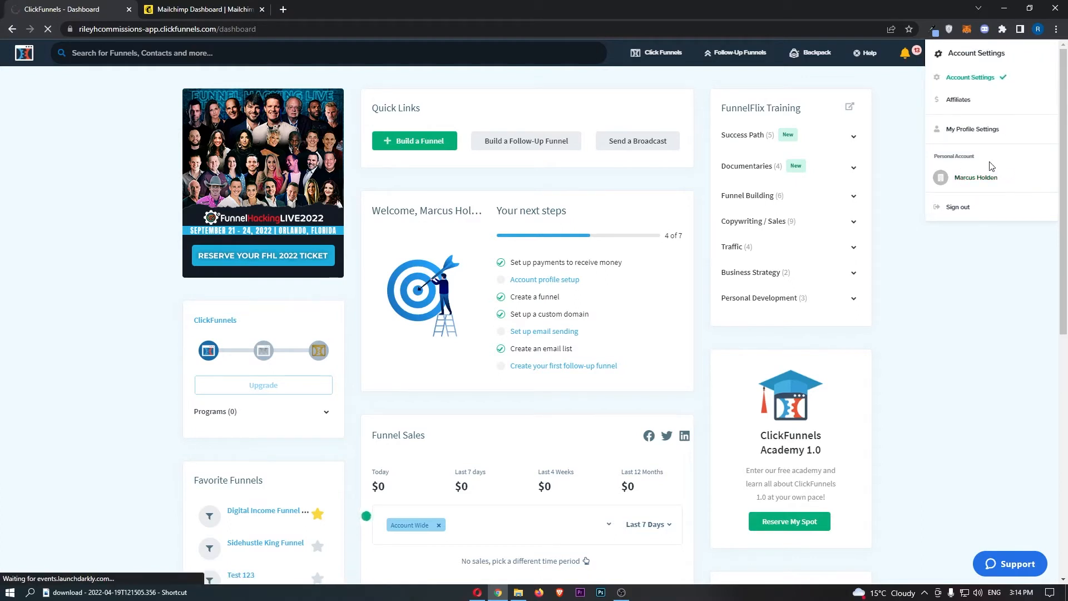
# Go to Integrations in Account Settings and start Add New Integration.
pyautogui.click(970, 77)
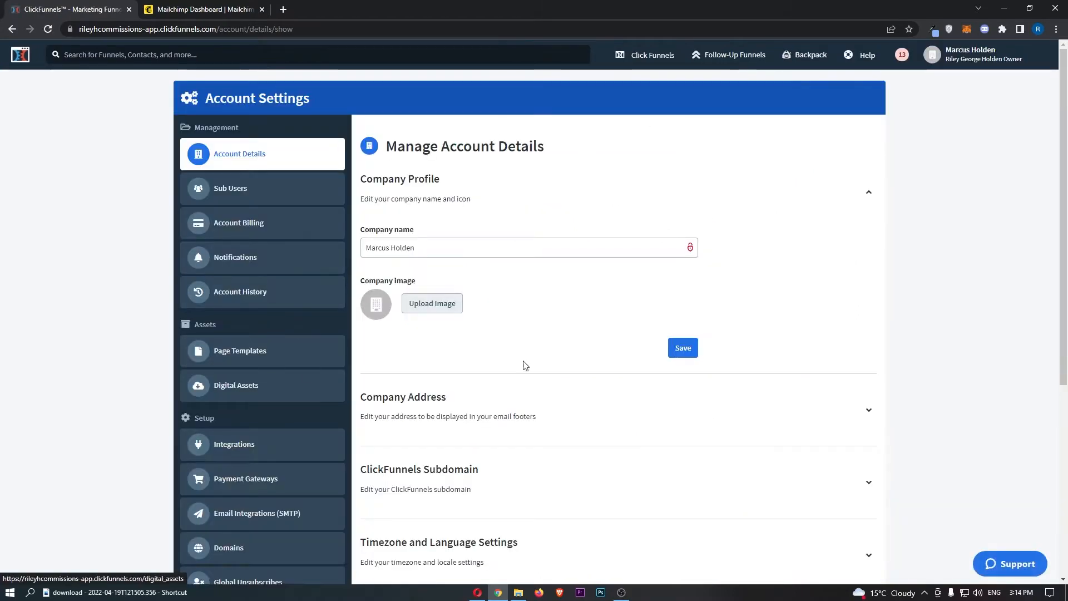
pyautogui.moveTo(260, 444)
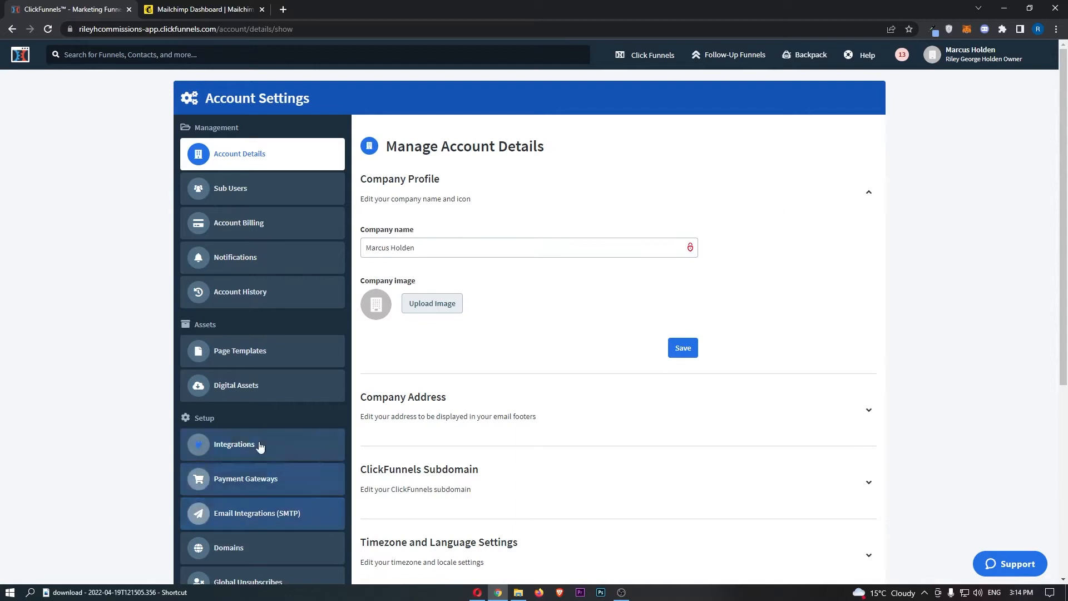
pyautogui.click(234, 443)
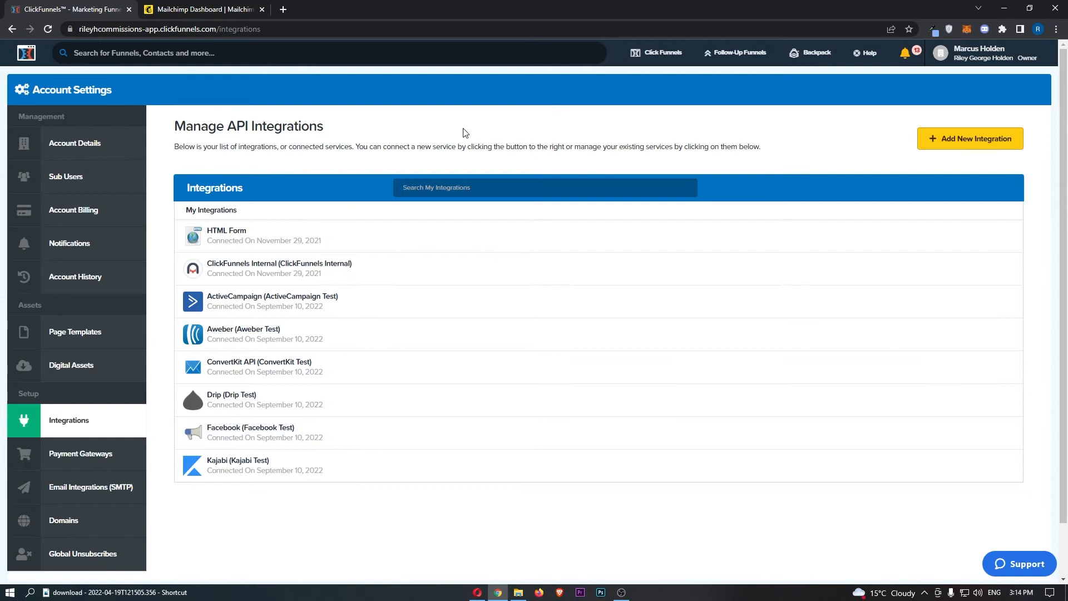
pyautogui.moveTo(977, 145)
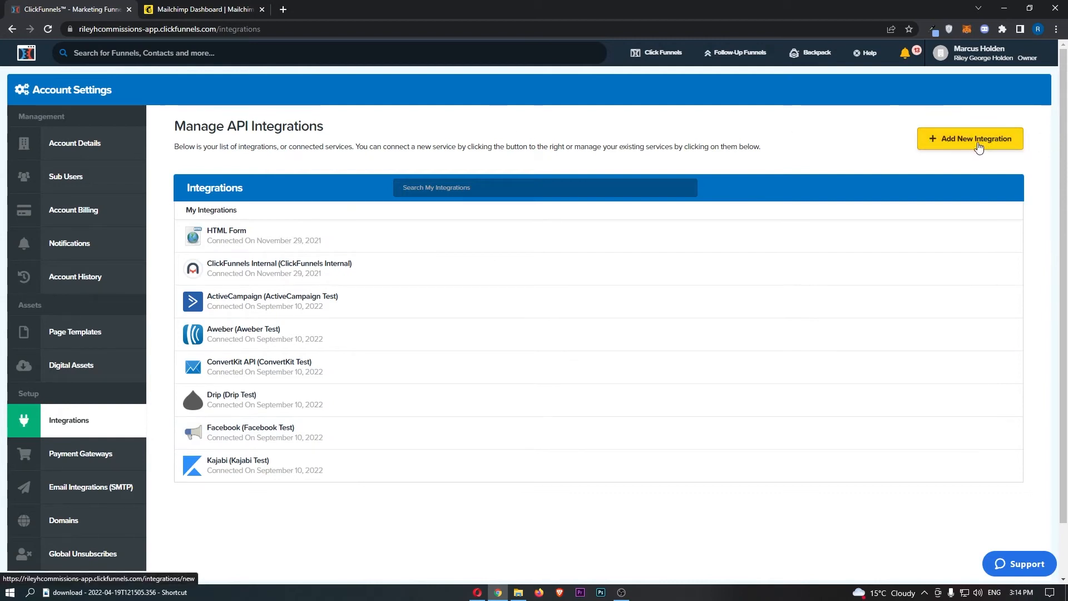
pyautogui.click(970, 139)
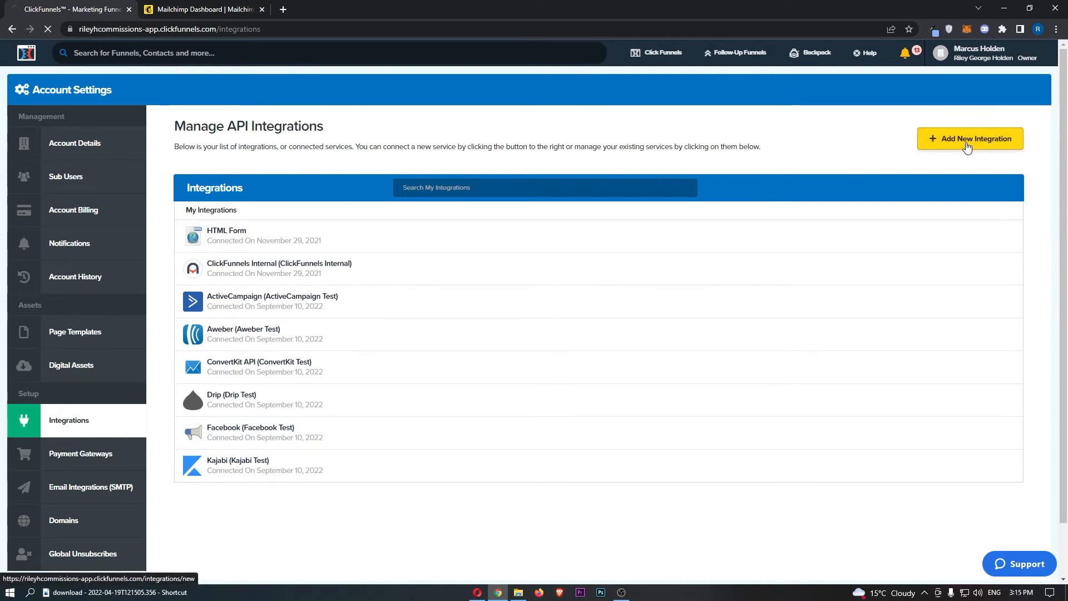
pyautogui.click(968, 139)
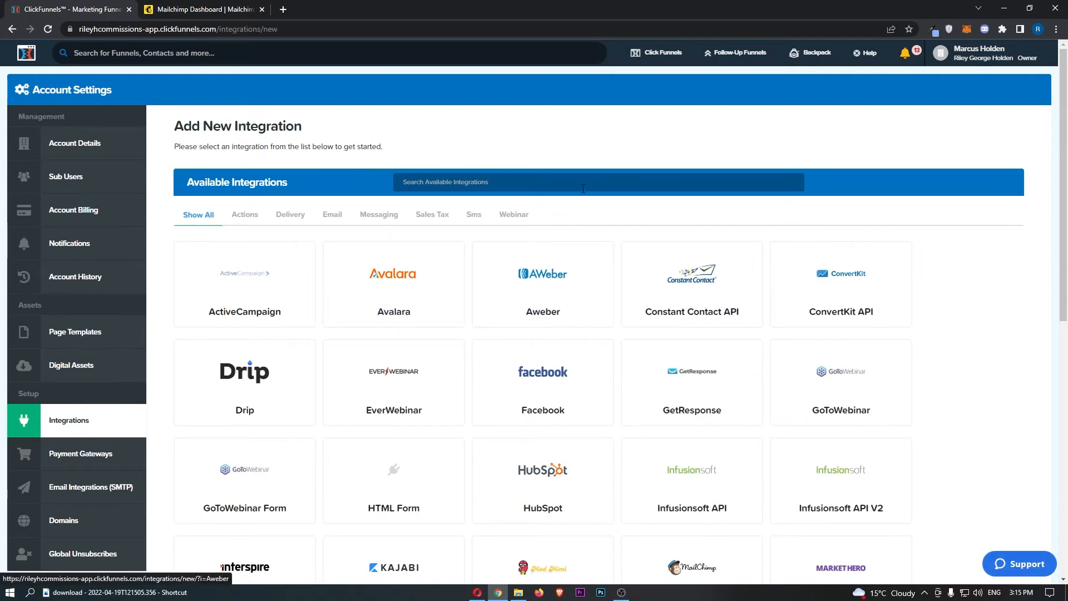
pyautogui.moveTo(510, 172)
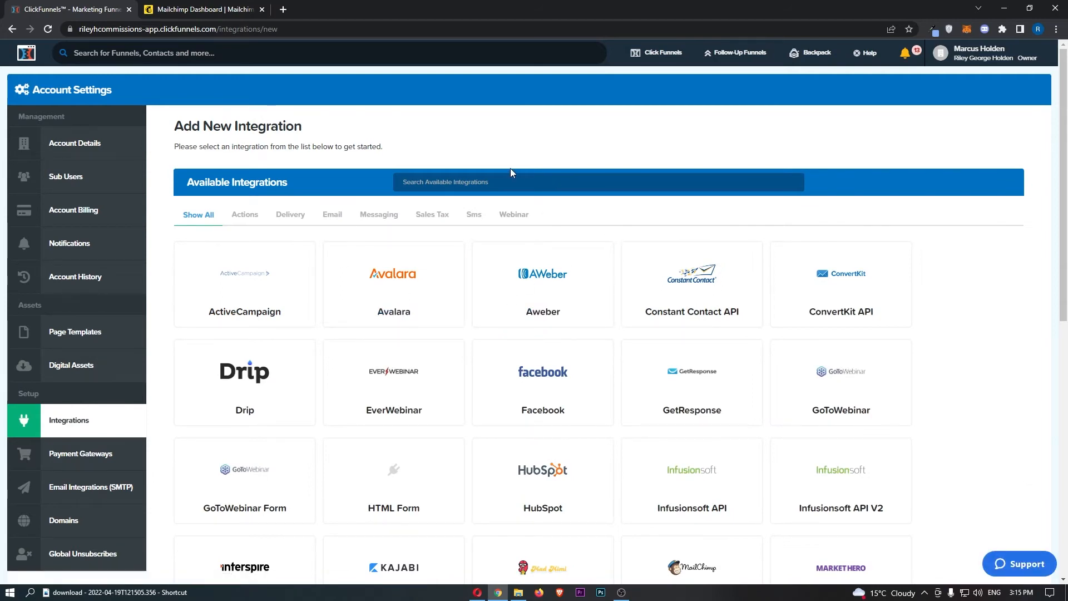
# Pick the MailChimp tile from the Available Integrations grid.
pyautogui.scroll(-3)
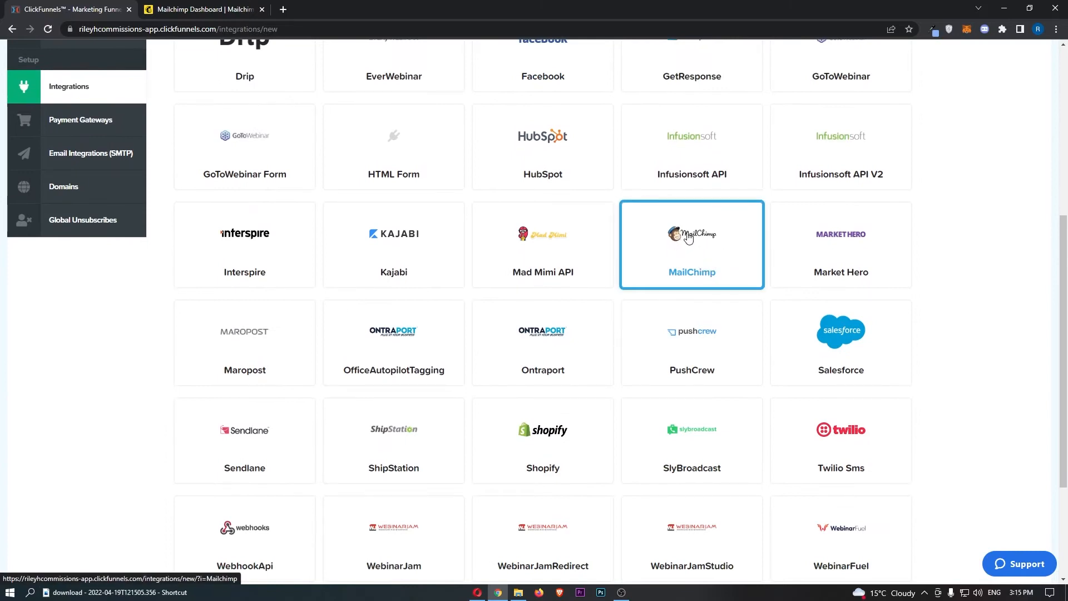
pyautogui.click(690, 243)
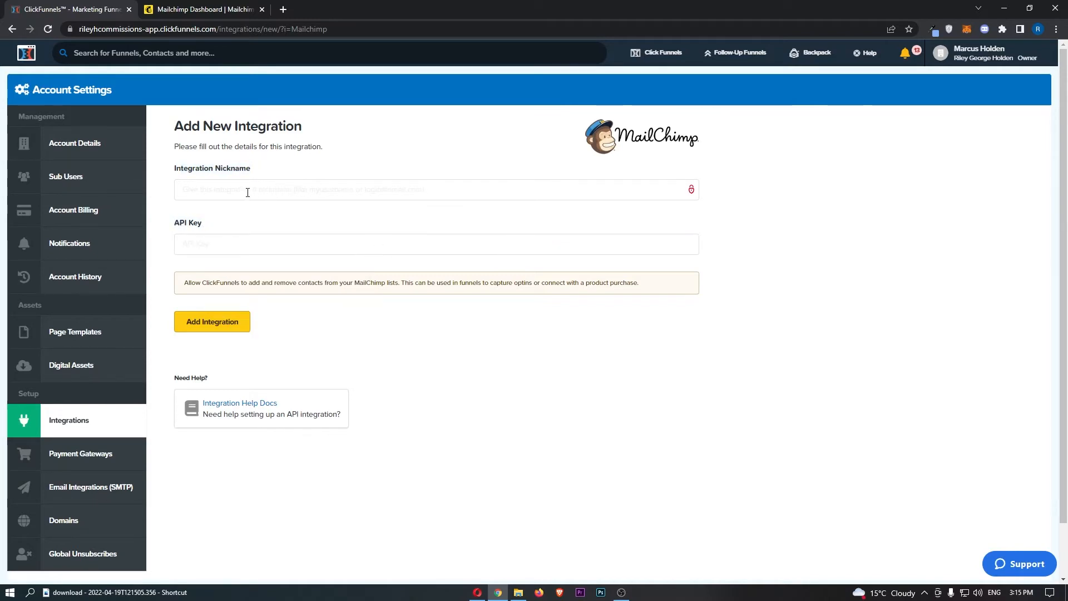
# Enter 'Mailchimp Test' as the Integration Nickname and switch to the Mailchimp tab.
pyautogui.click(212, 321)
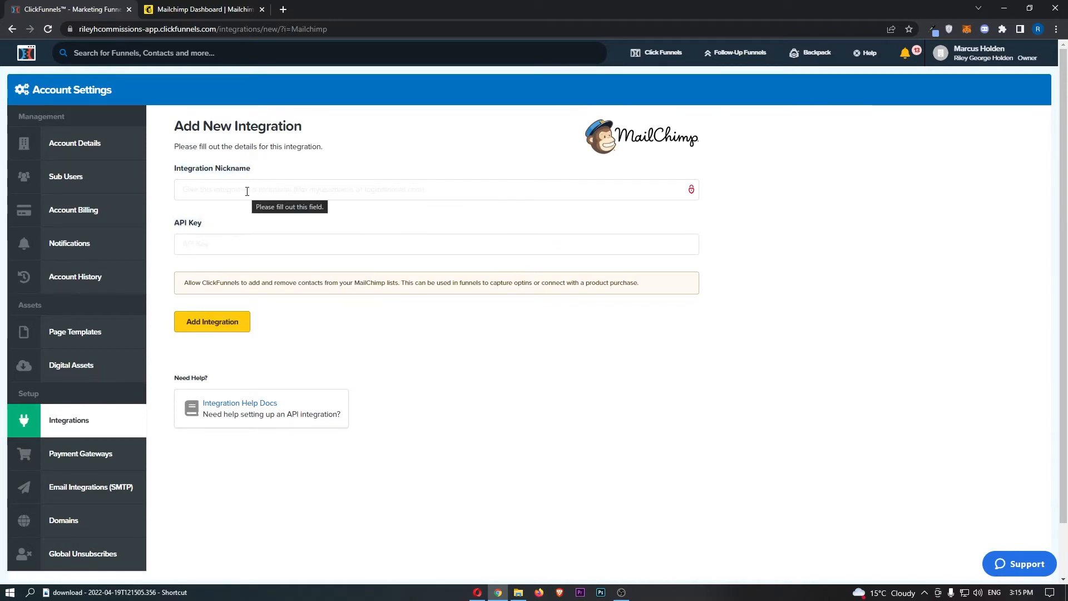
pyautogui.write('Mailchimp Test')
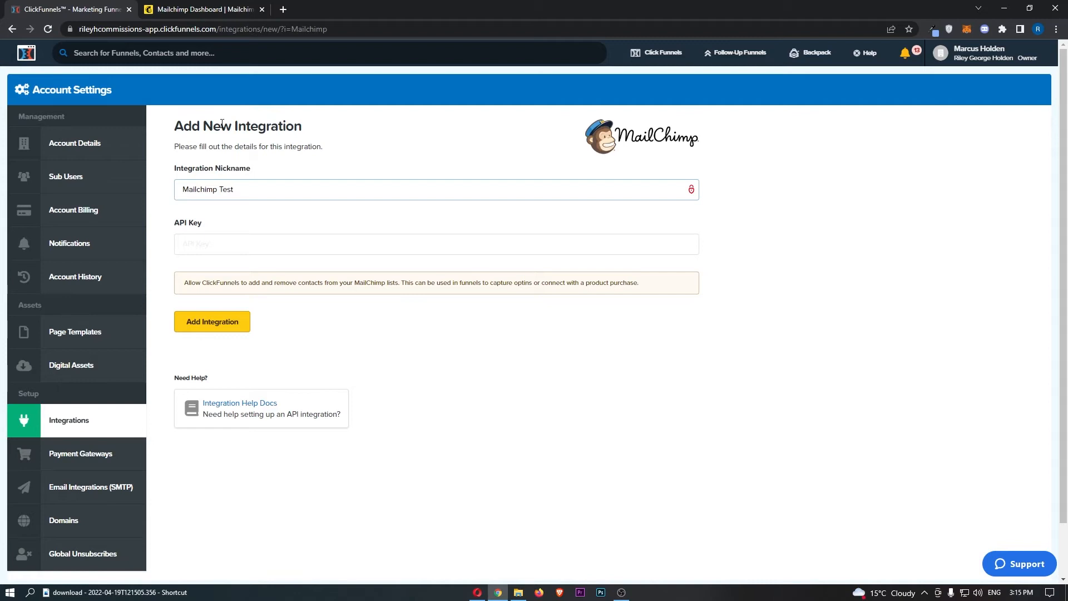
pyautogui.click(200, 9)
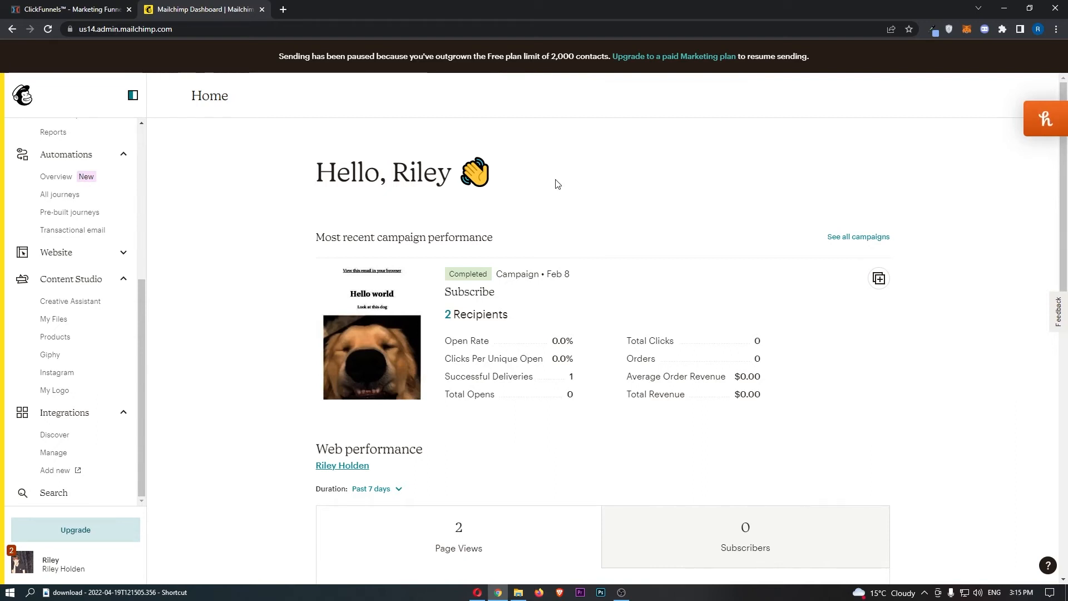
pyautogui.moveTo(51, 564)
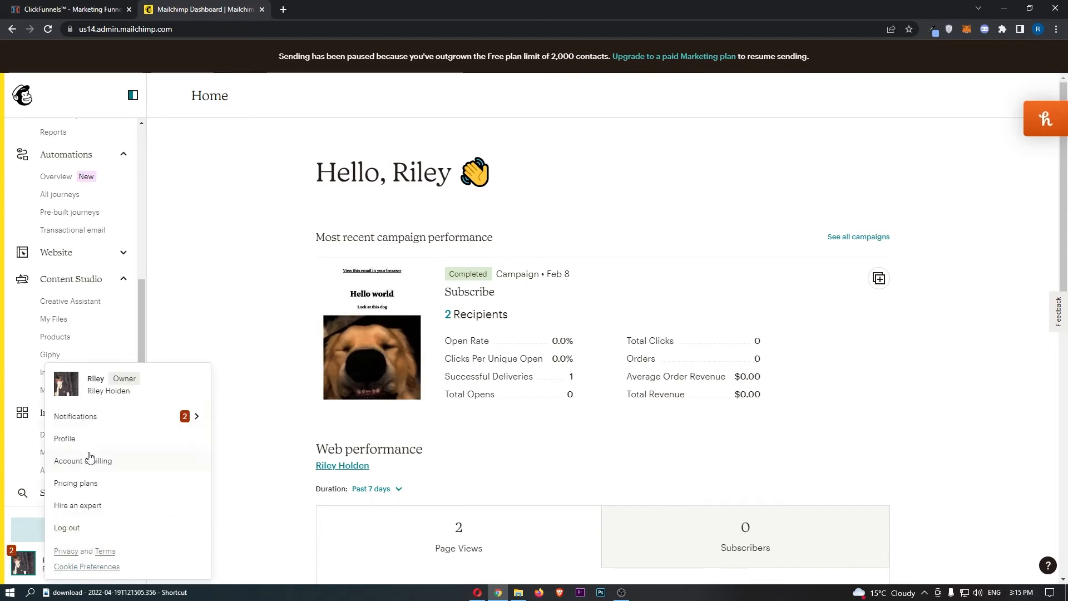
# From the Mailchimp profile, reach Extras > API keys.
pyautogui.click(64, 437)
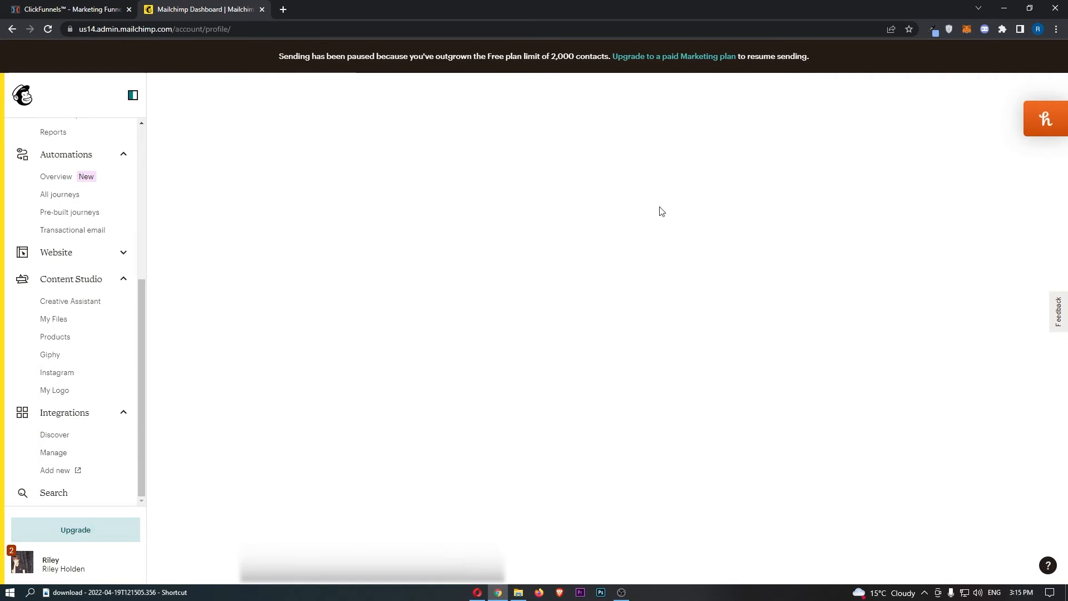
pyautogui.click(62, 564)
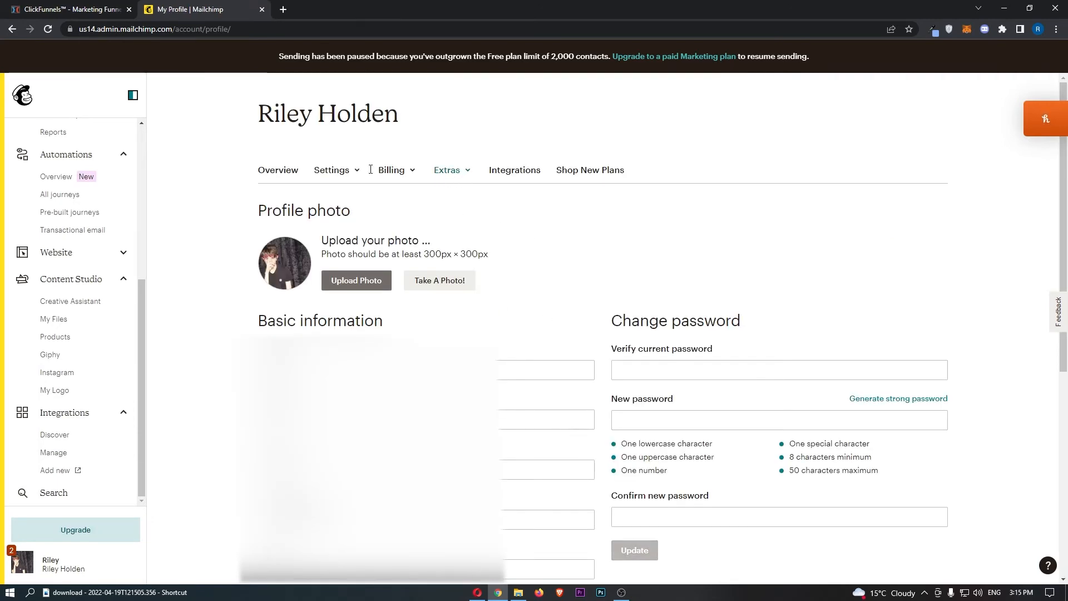
pyautogui.click(448, 170)
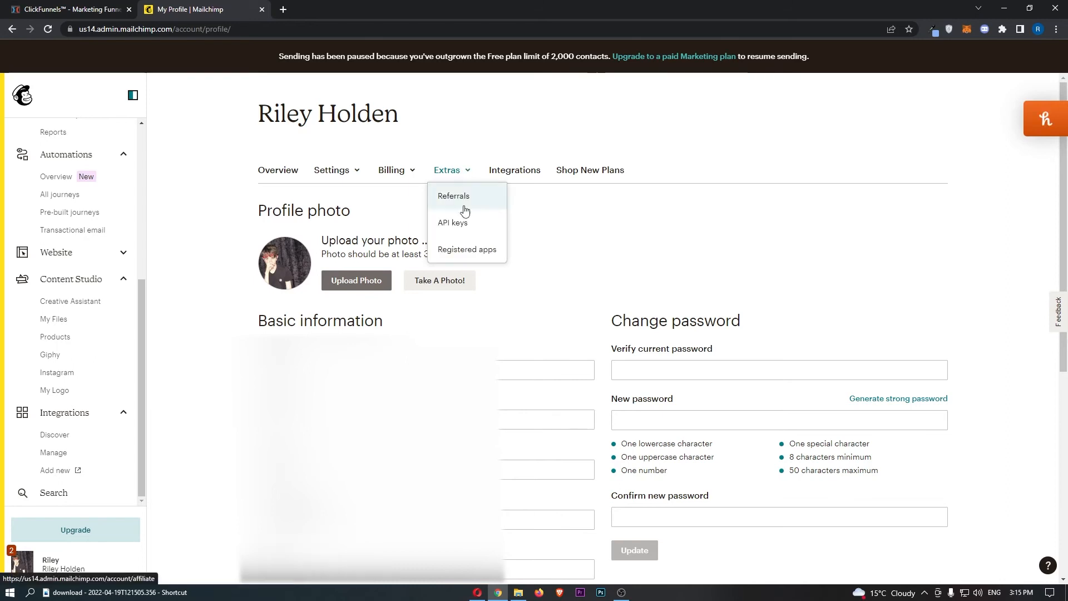
pyautogui.moveTo(472, 227)
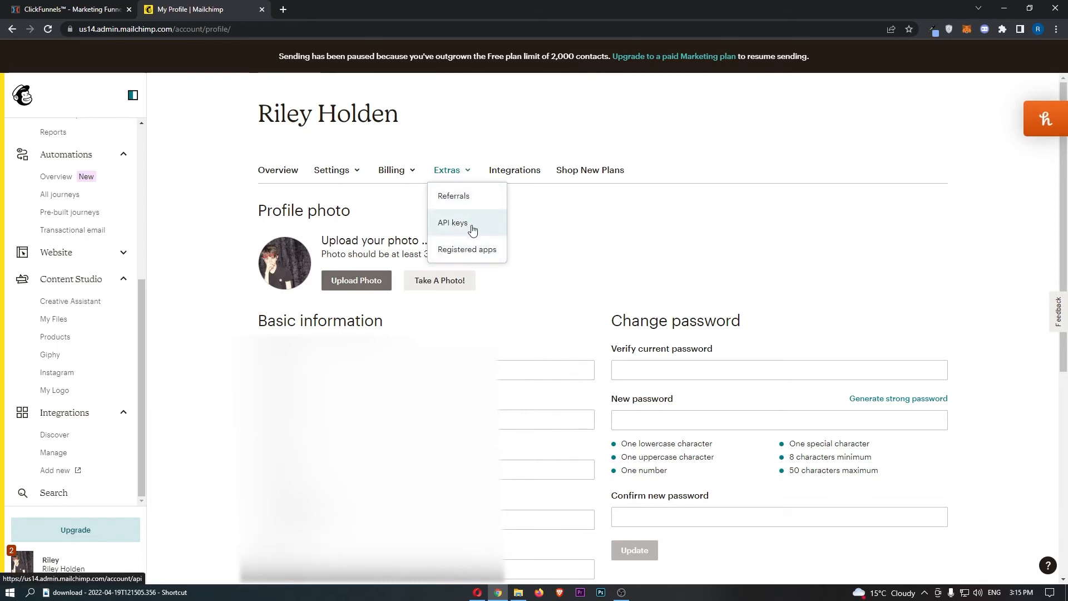
pyautogui.click(452, 223)
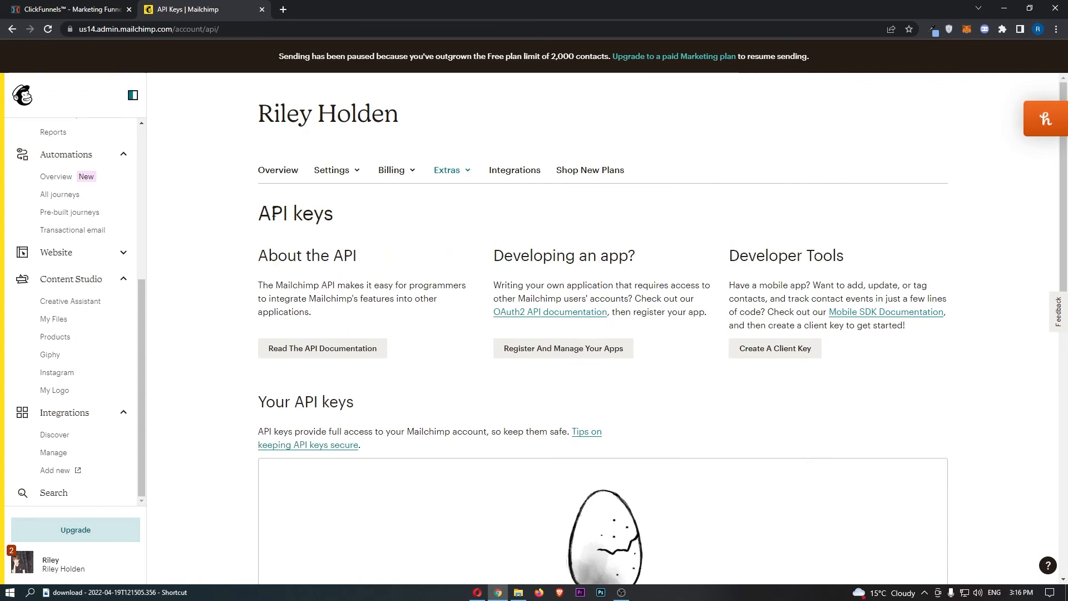
# Create a new API key, copy its value and return to the ClickFunnels form.
pyautogui.scroll(-3)
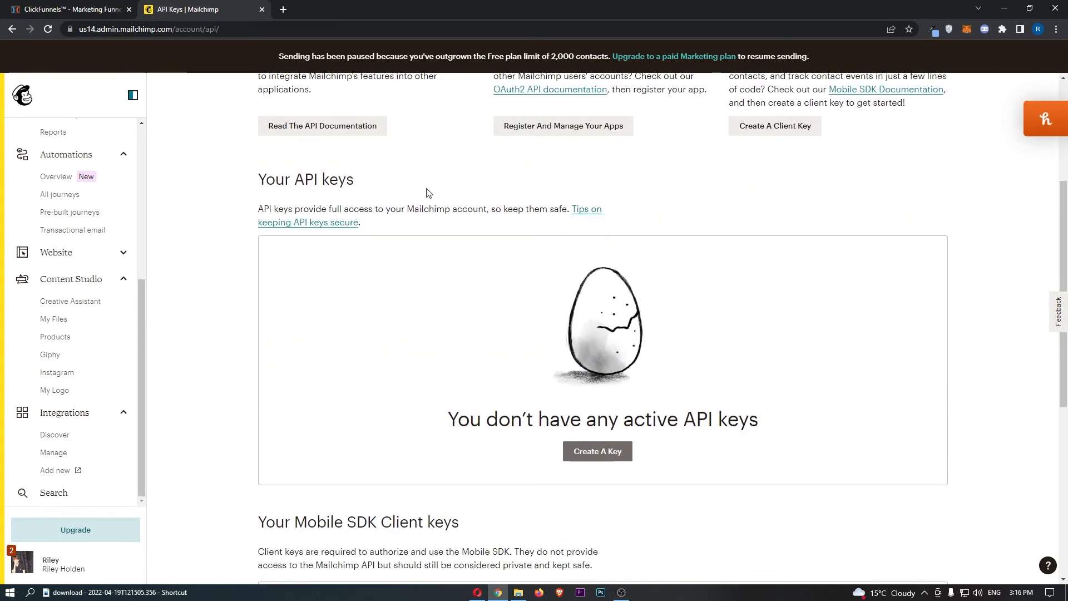
pyautogui.moveTo(296, 239)
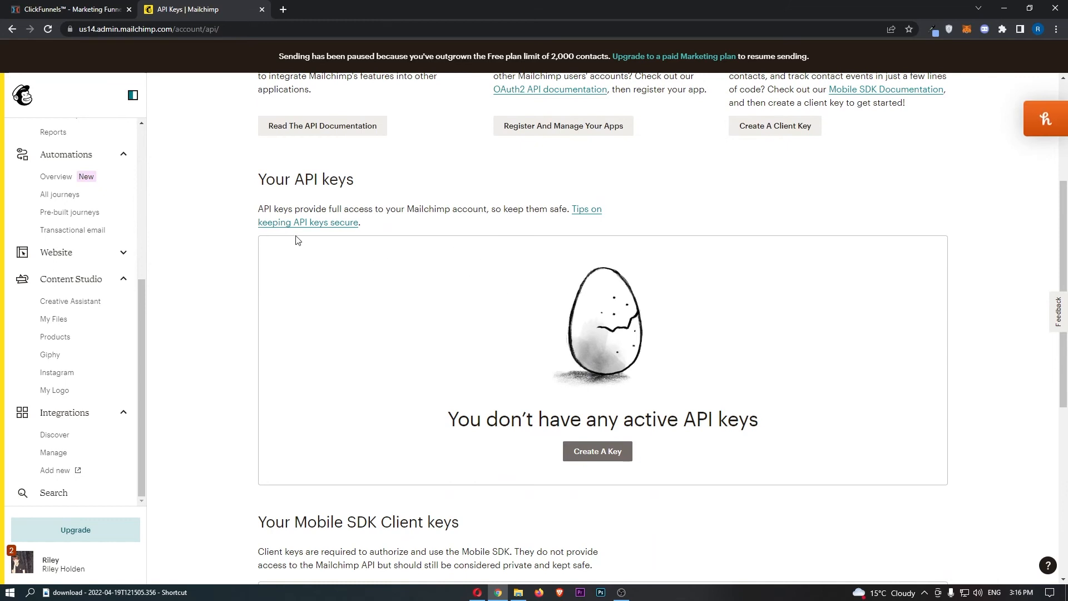
pyautogui.moveTo(463, 303)
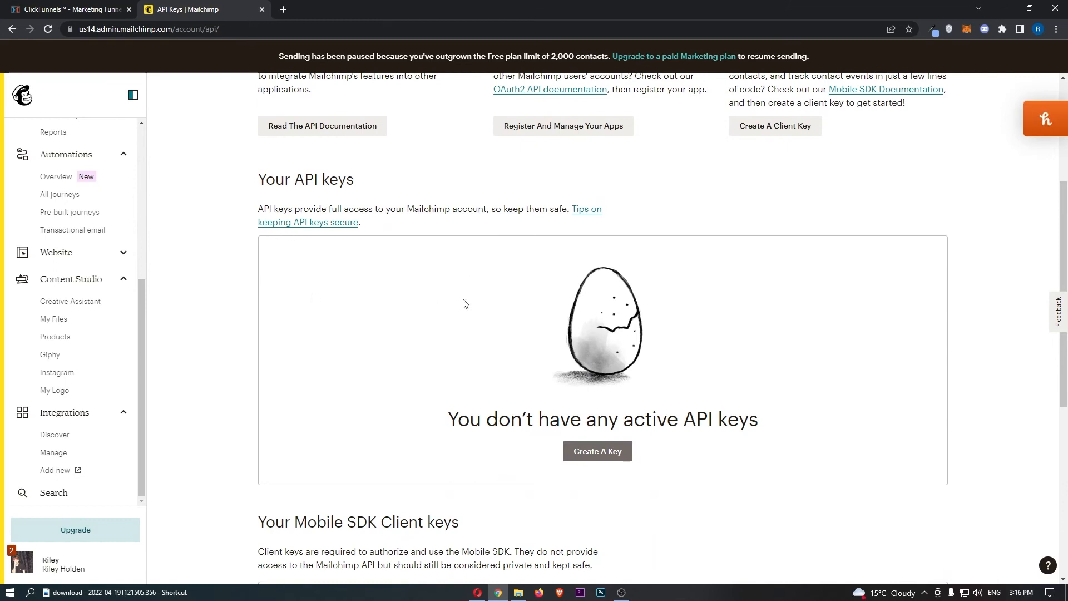
pyautogui.moveTo(597, 451)
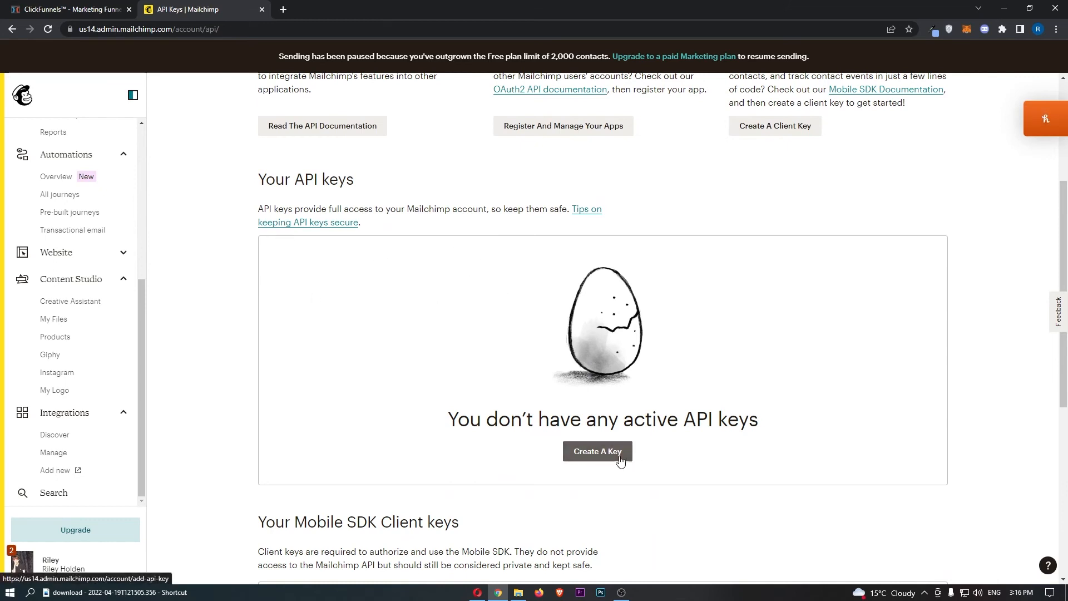
pyautogui.click(597, 451)
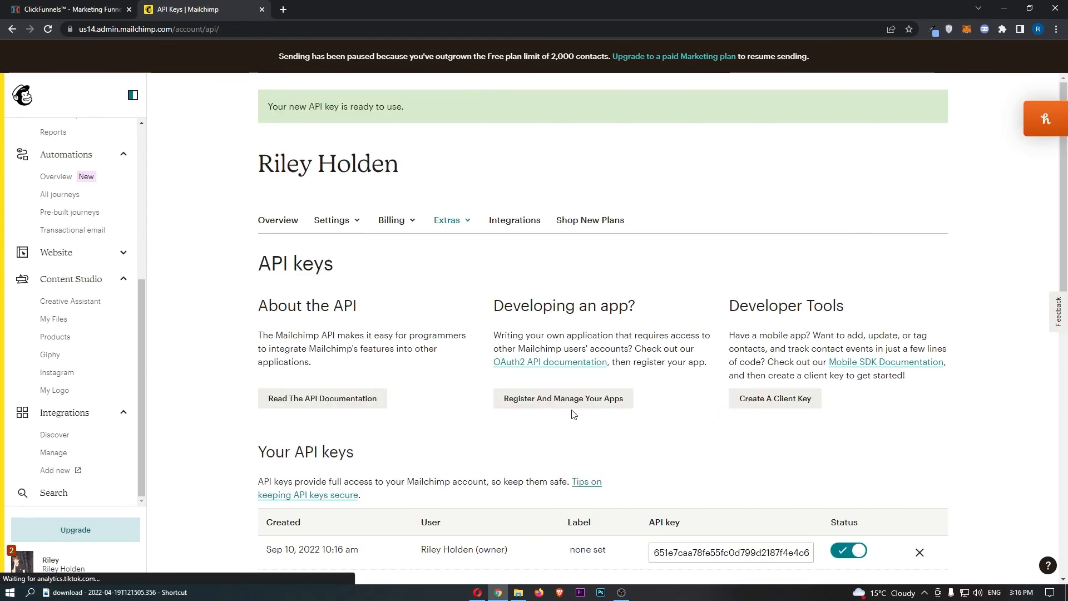
pyautogui.scroll(-3)
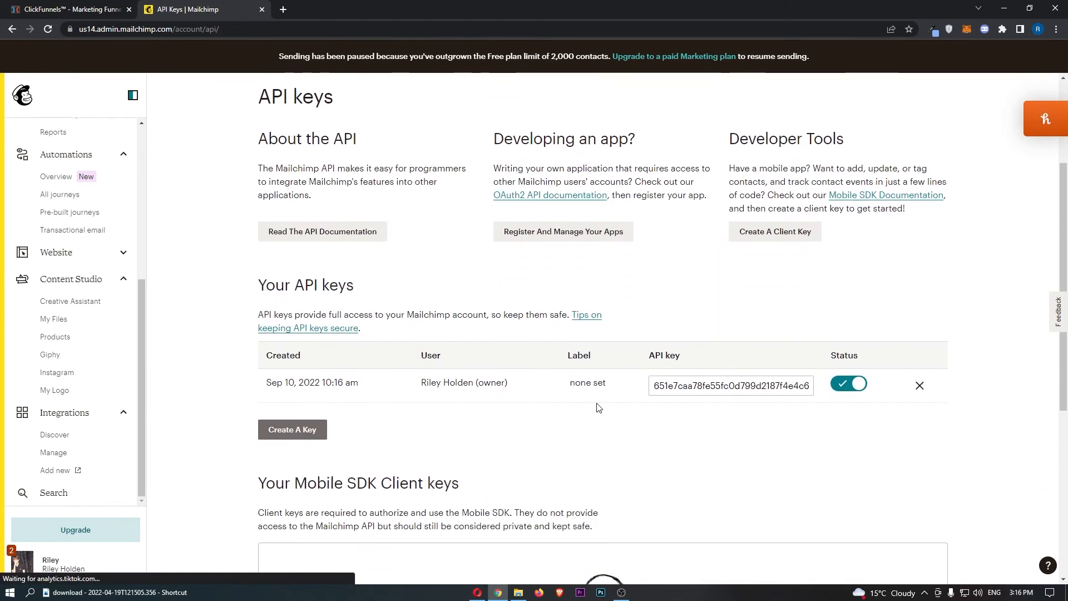
pyautogui.click(730, 386)
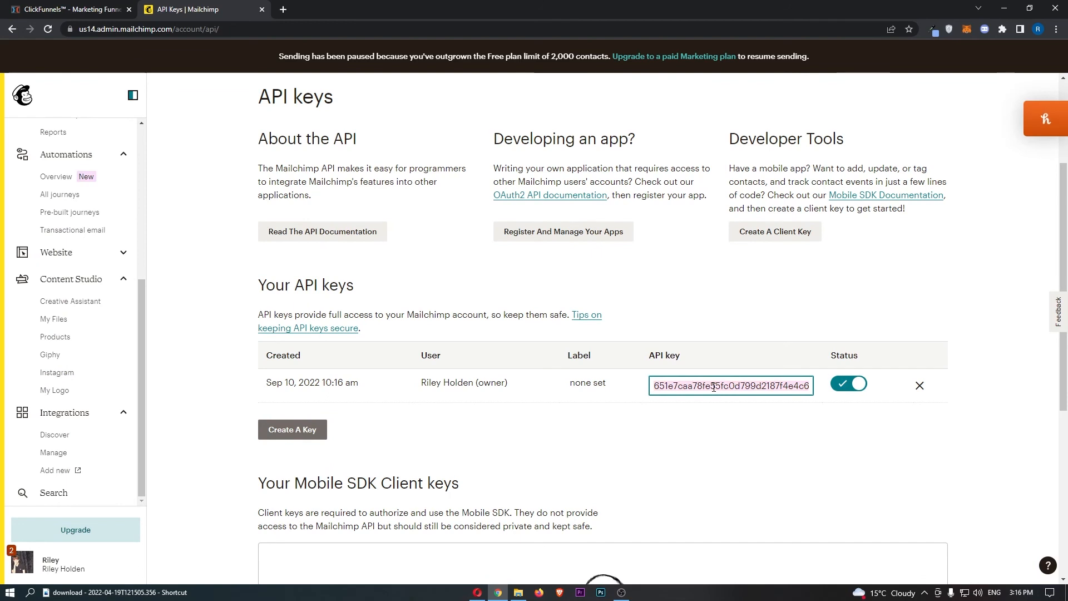
pyautogui.moveTo(699, 416)
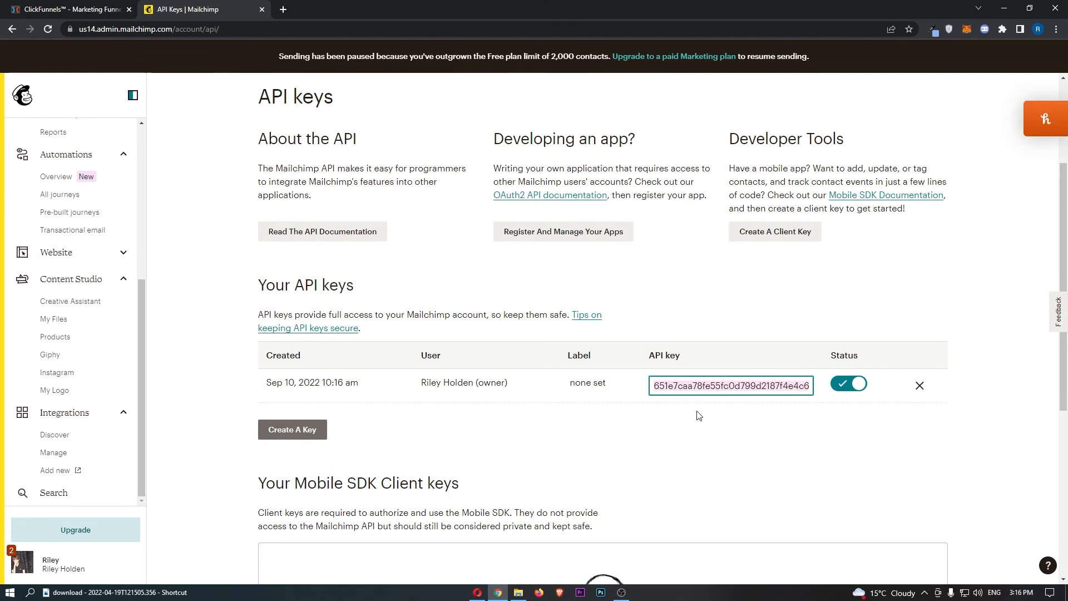
pyautogui.click(68, 9)
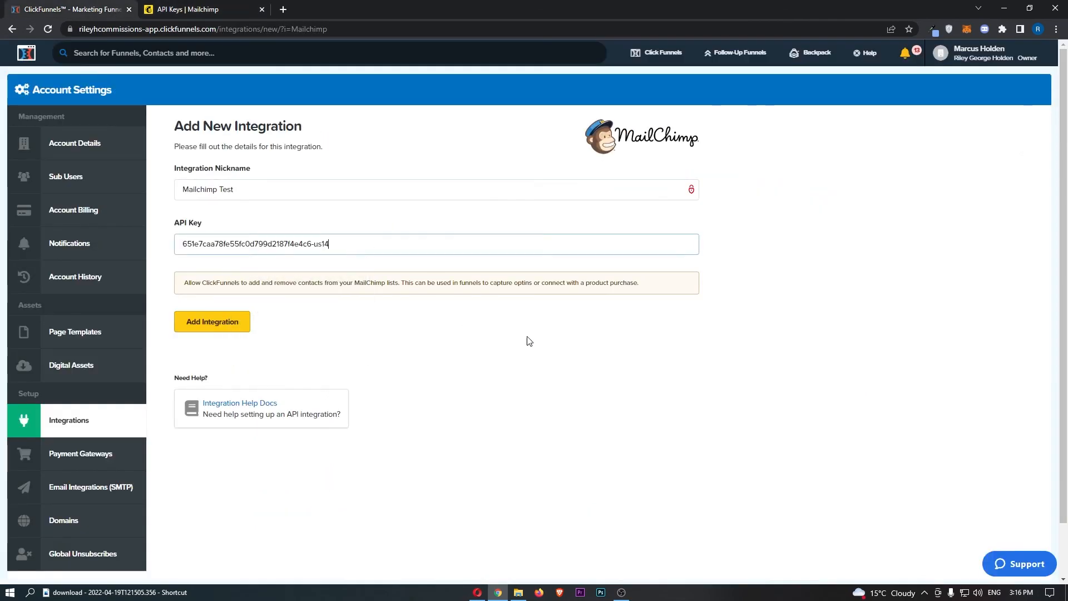
# Add the integration so 'Mailchimp Test' is saved with the pasted API key.
pyautogui.click(212, 322)
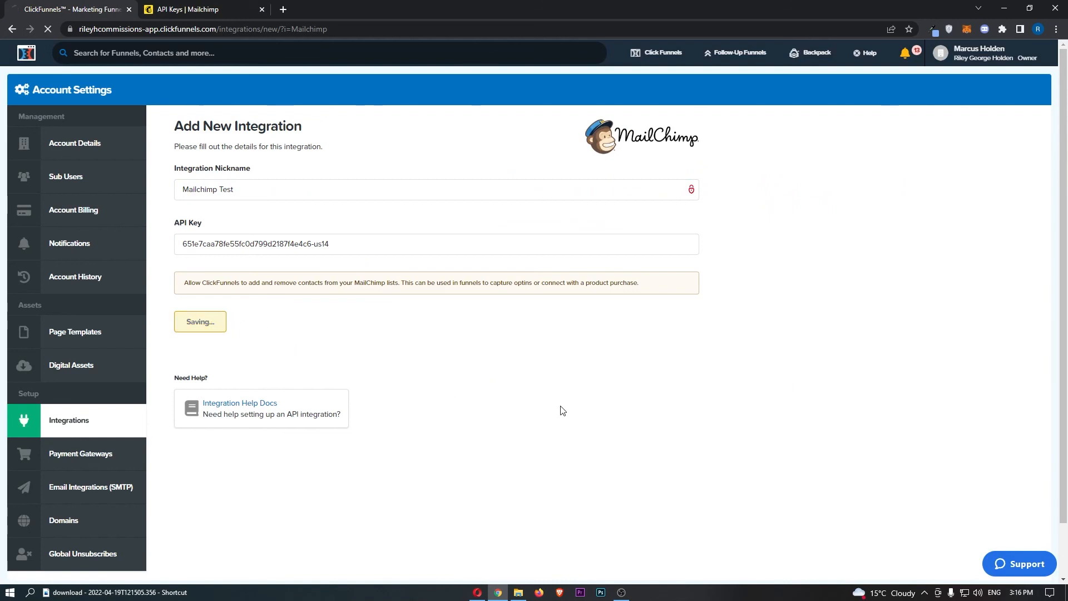
pyautogui.click(200, 321)
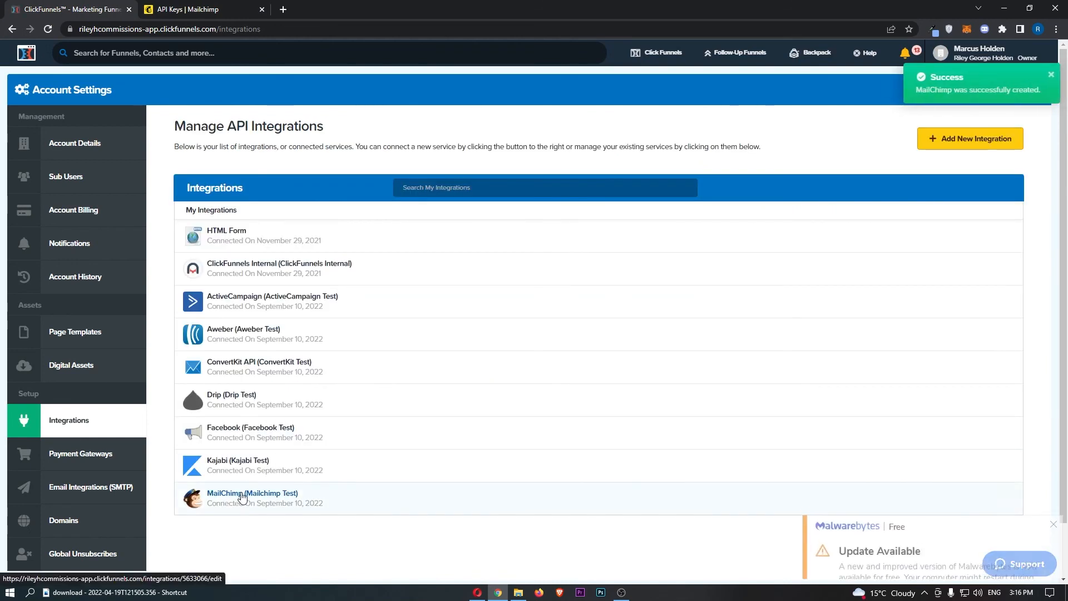
pyautogui.moveTo(1014, 467)
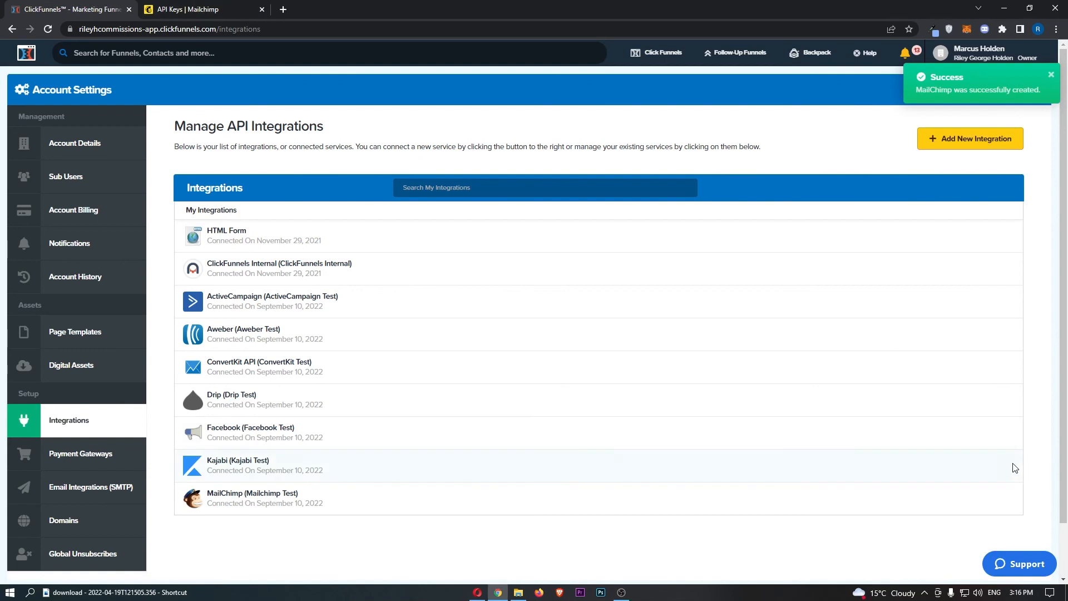